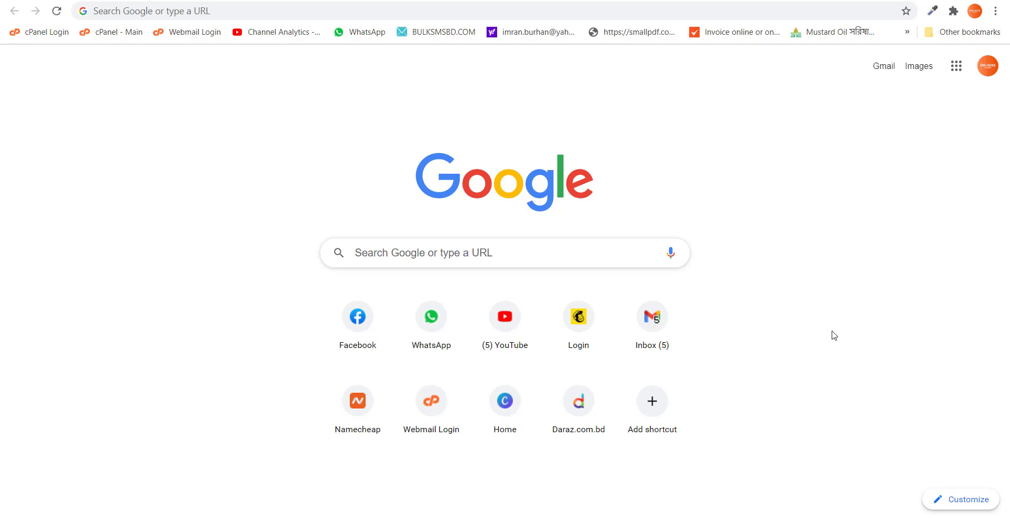
mouse_move(862, 331)
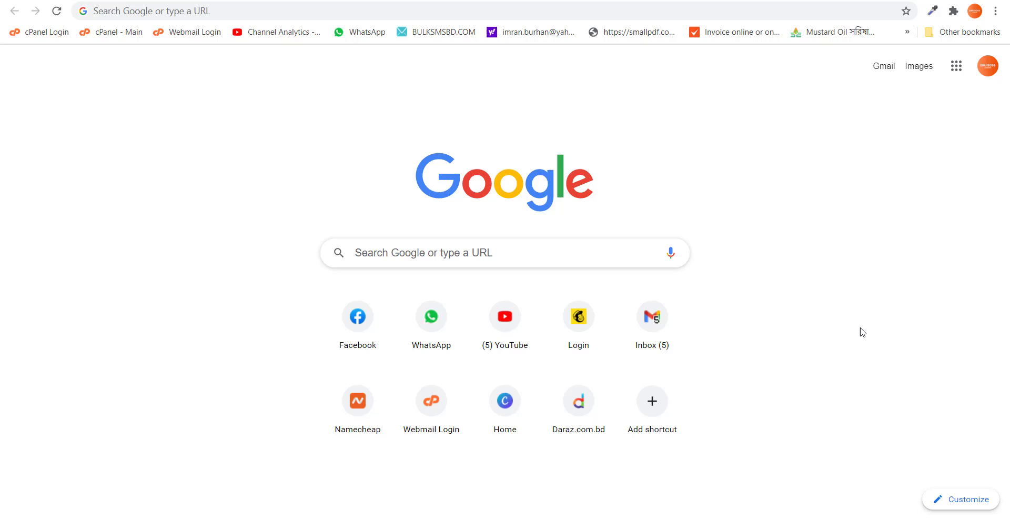
mouse_move(886, 314)
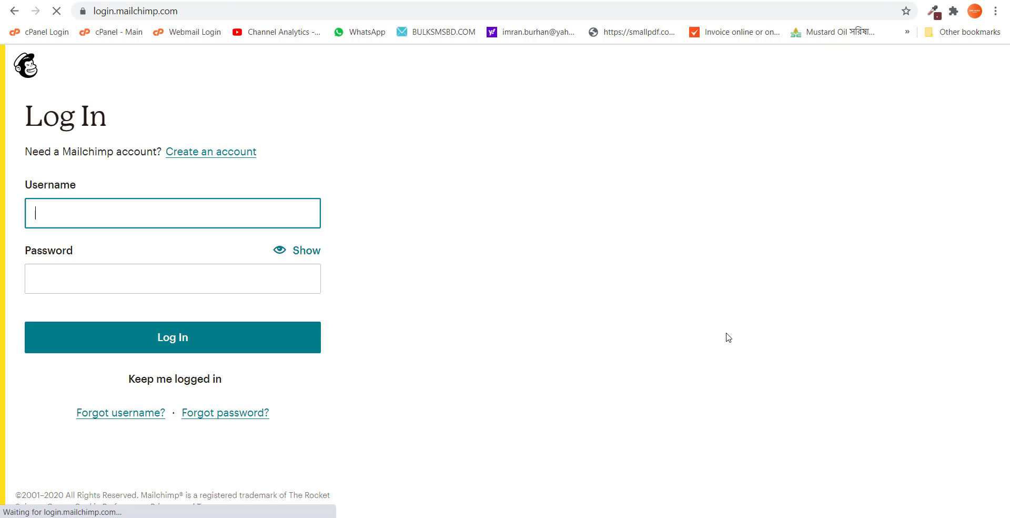
- Log in to Mailchimp and choose the account to reach its dashboard
left_click(172, 336)
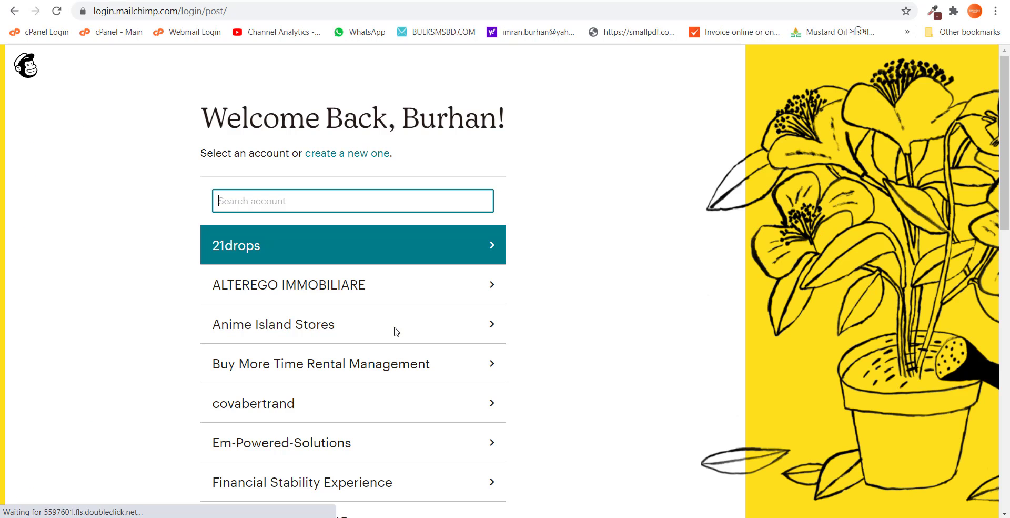
scroll("down", 3)
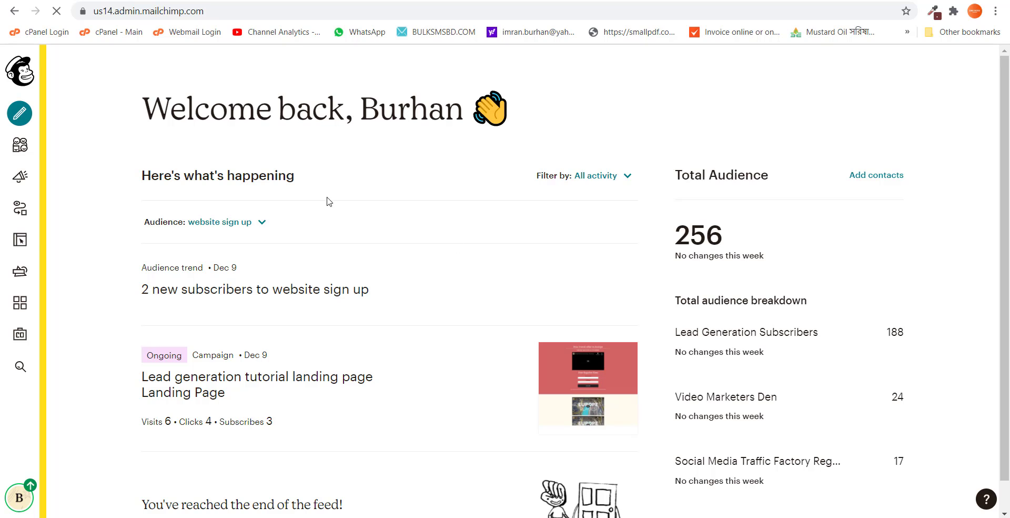
- Open Settings for the 'website sign up' audience from Manage Audience
left_click(20, 145)
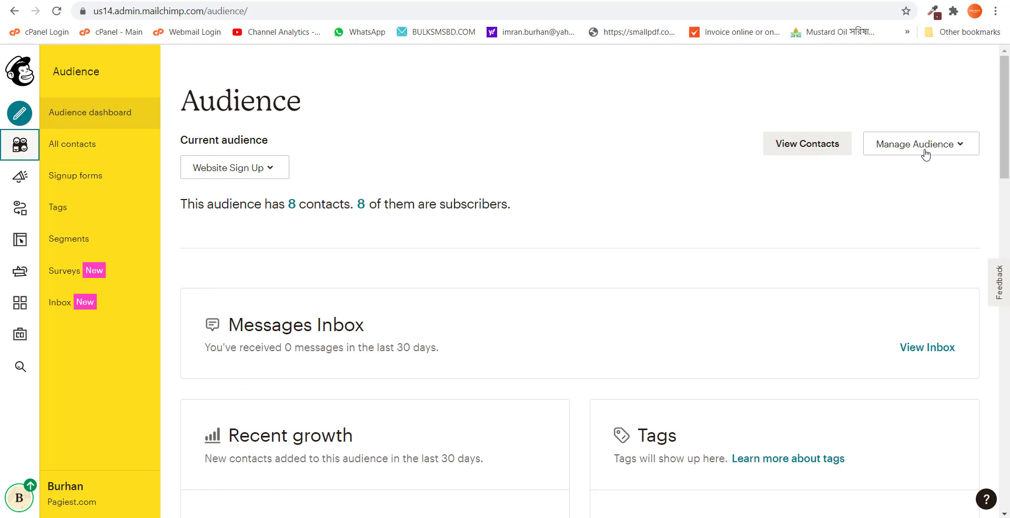
left_click(920, 144)
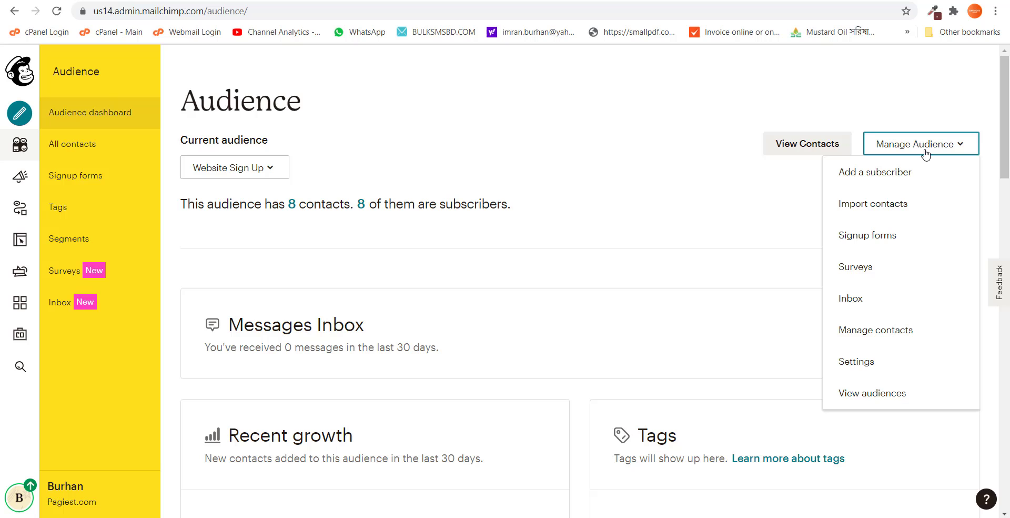
mouse_move(875, 329)
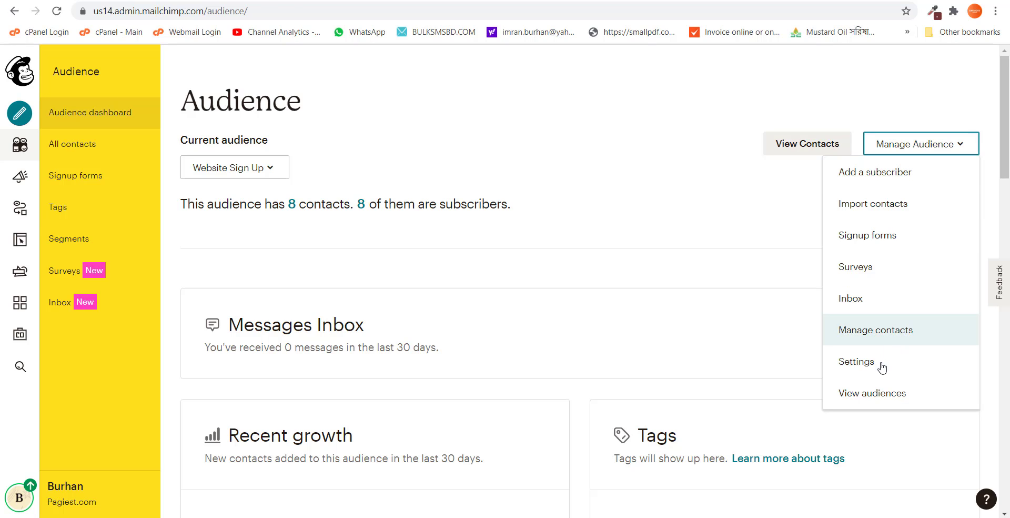
left_click(856, 362)
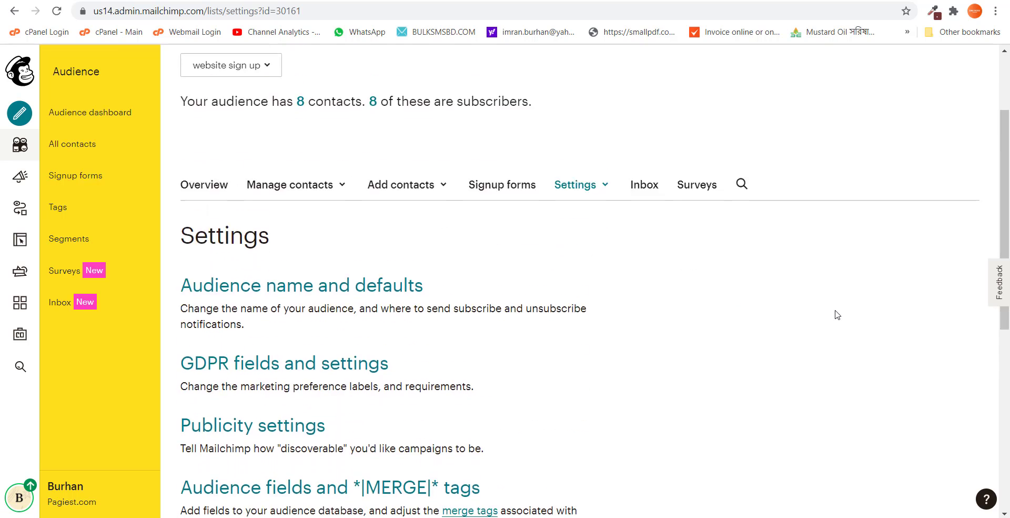
scroll("down", 3)
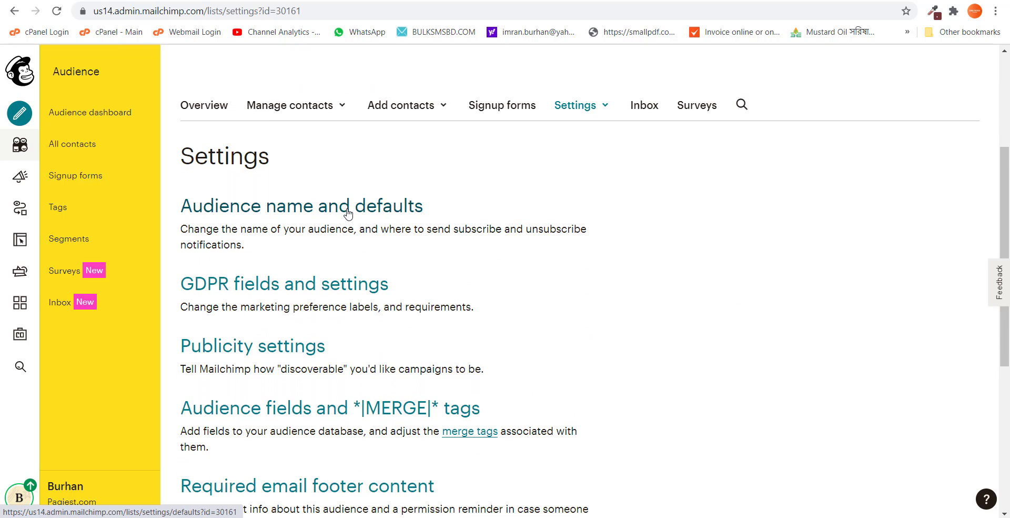
- Change the audience name to 'website newsletter sign ups' in Audience name and defaults
left_click(301, 206)
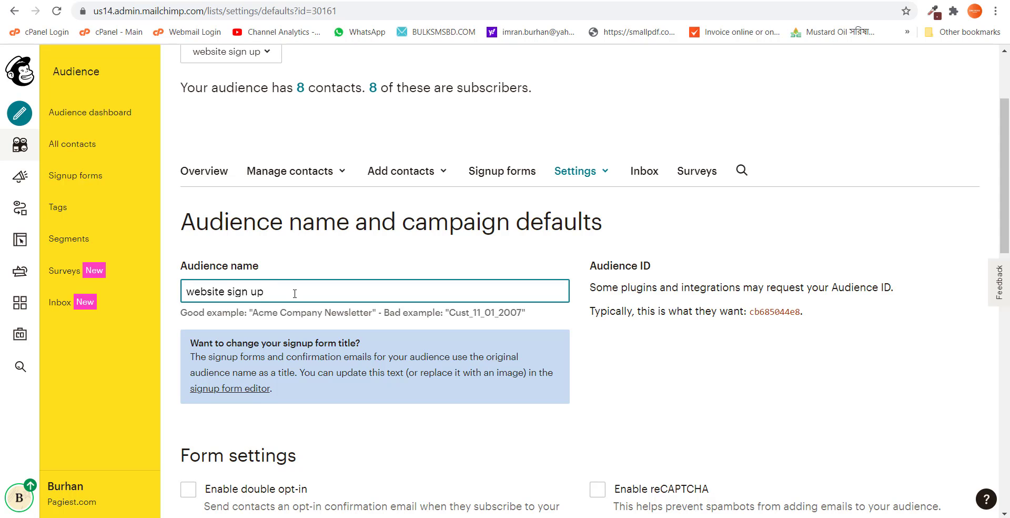
type("web")
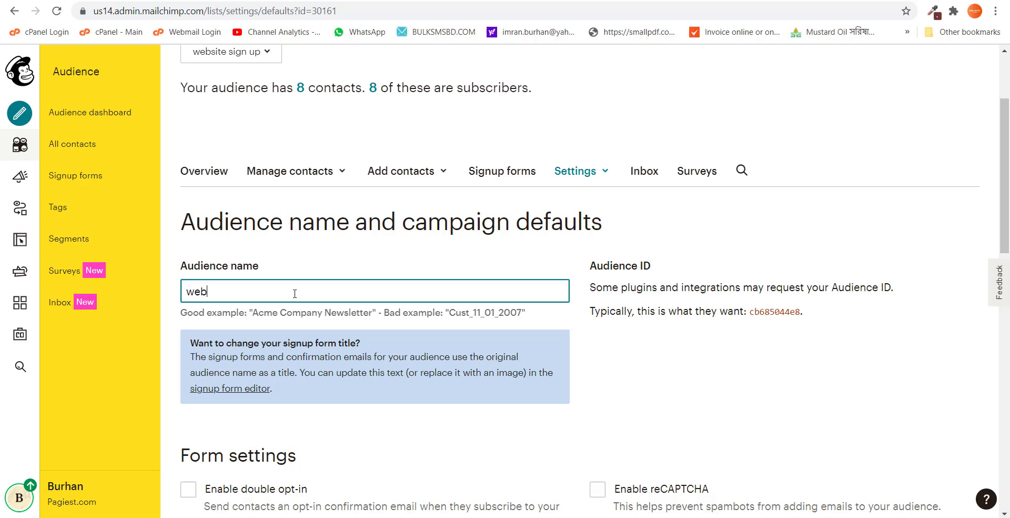
type("site")
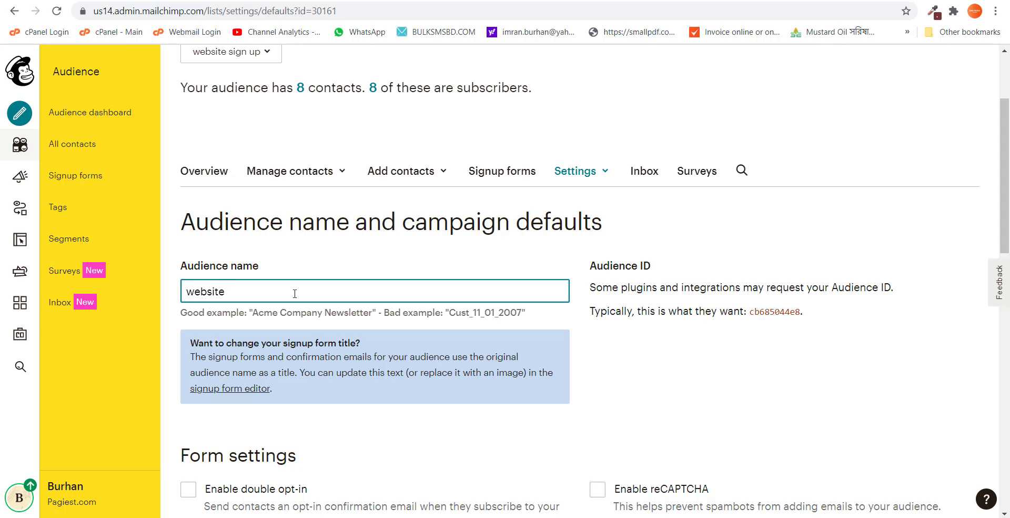
type("newsletter")
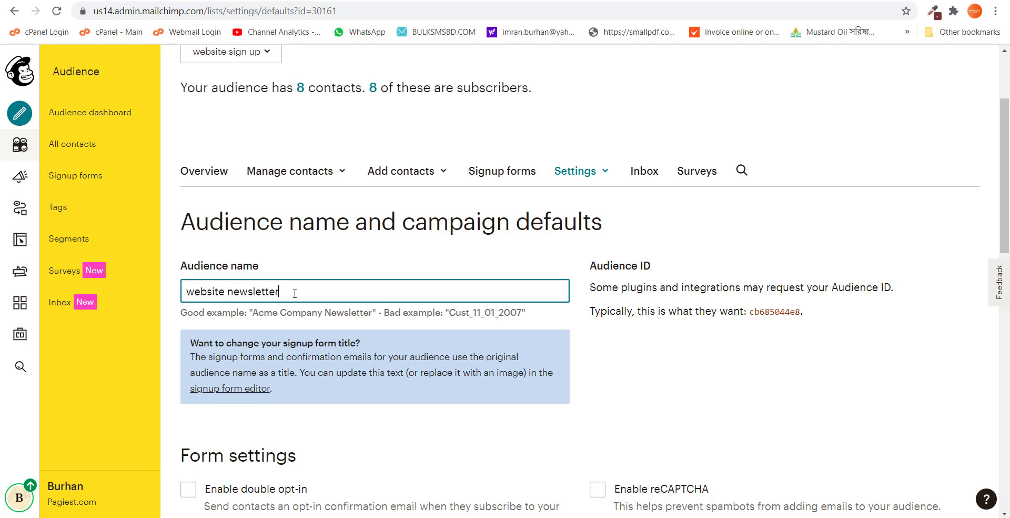
type("signs")
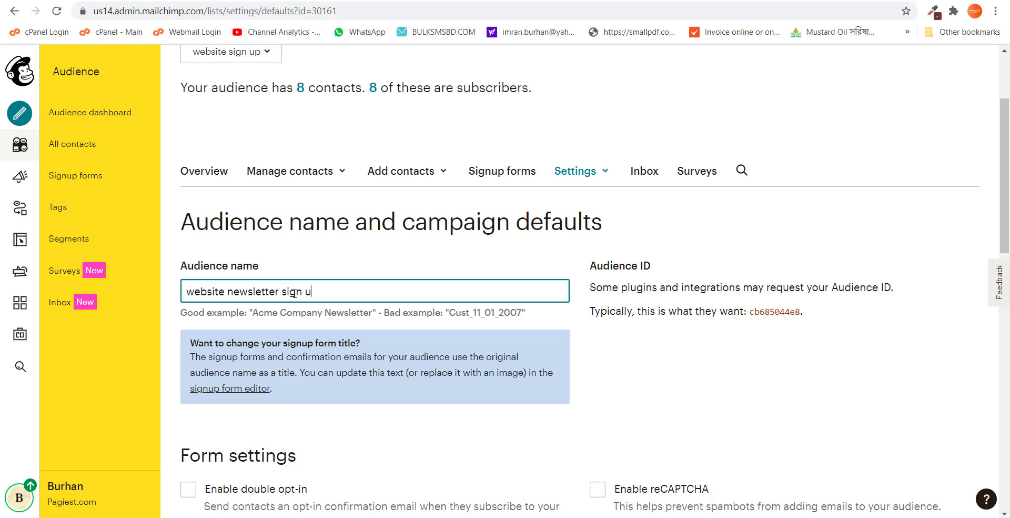
type("ps")
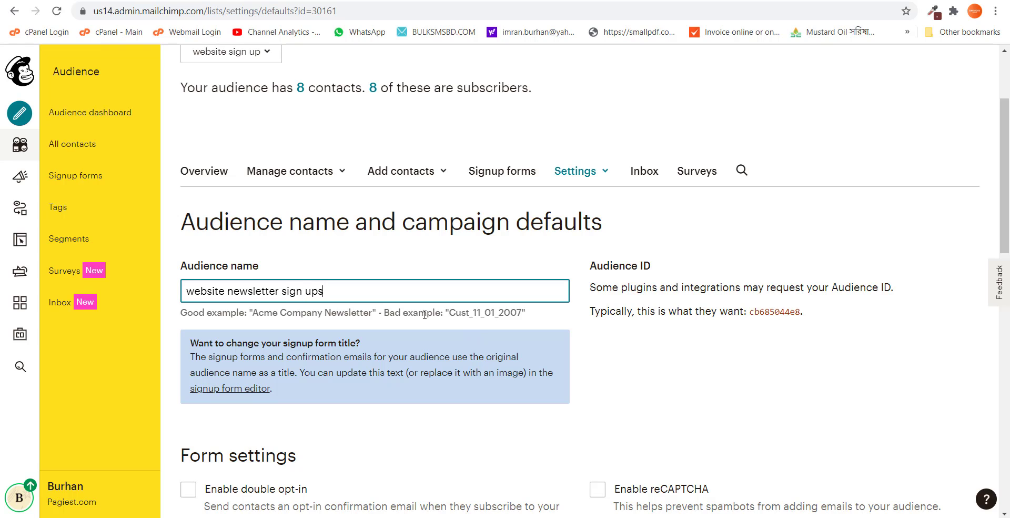
- Save the audience and campaign defaults with the new name
scroll("down", 3)
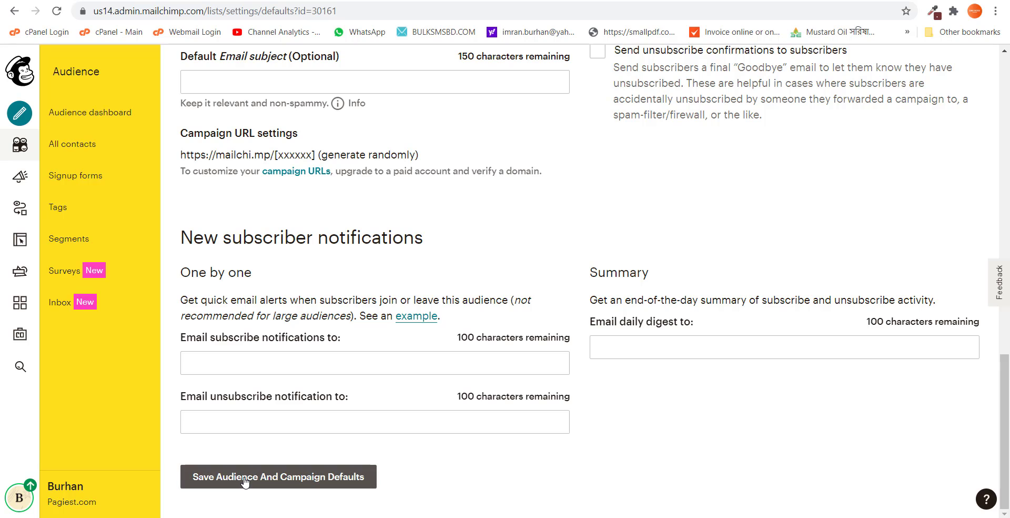
left_click(277, 476)
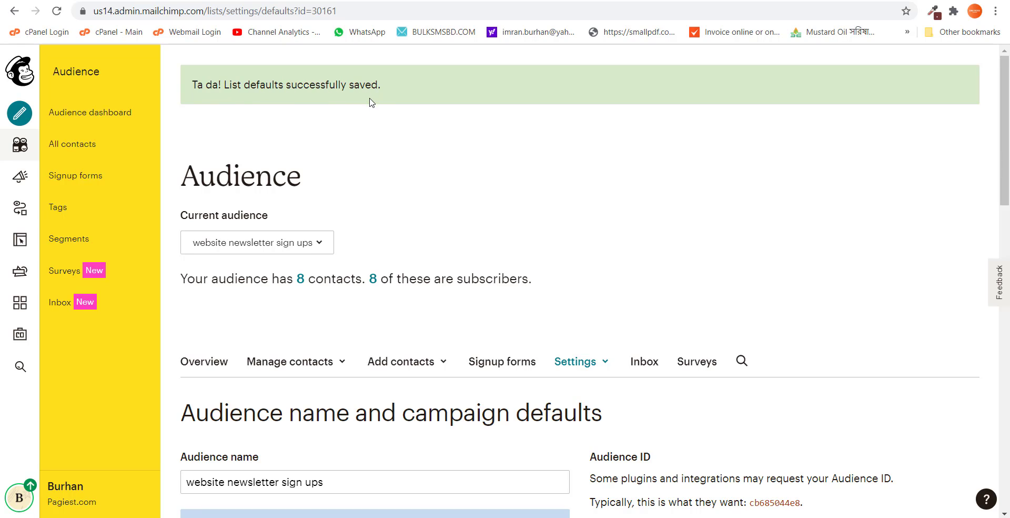
mouse_move(243, 253)
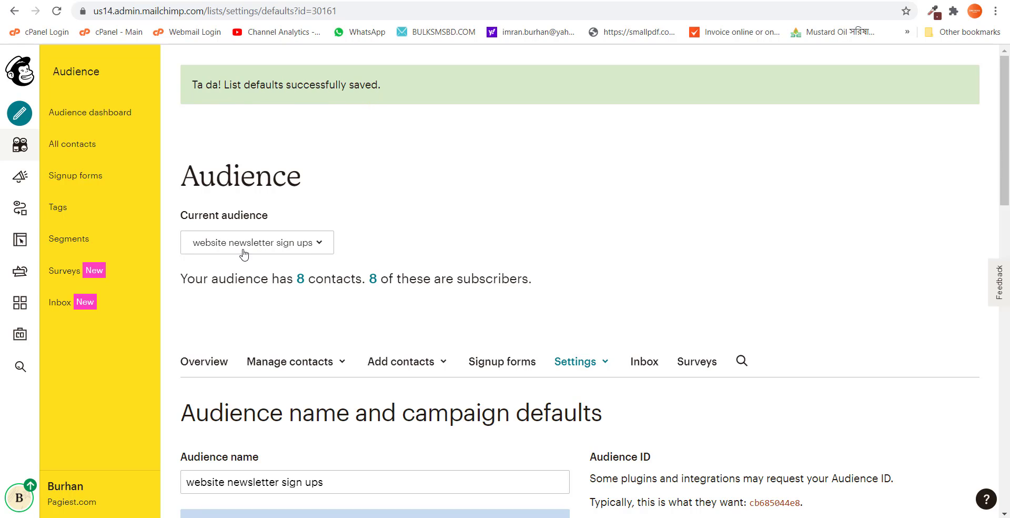
mouse_move(282, 251)
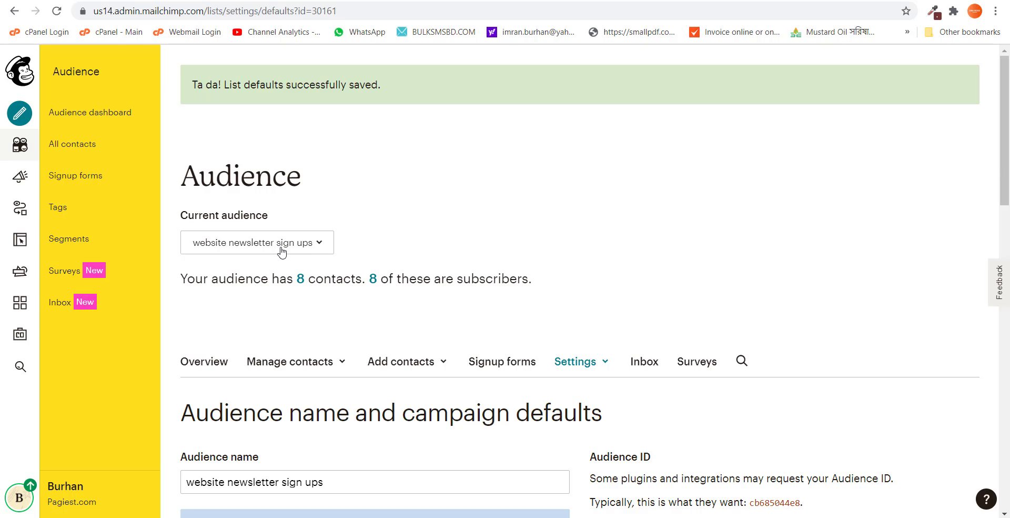
mouse_move(501, 267)
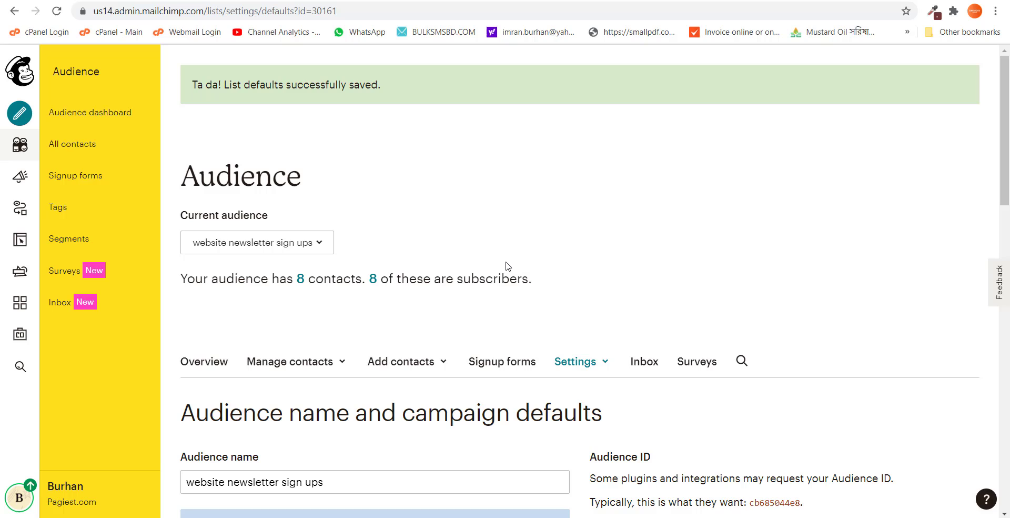
mouse_move(511, 265)
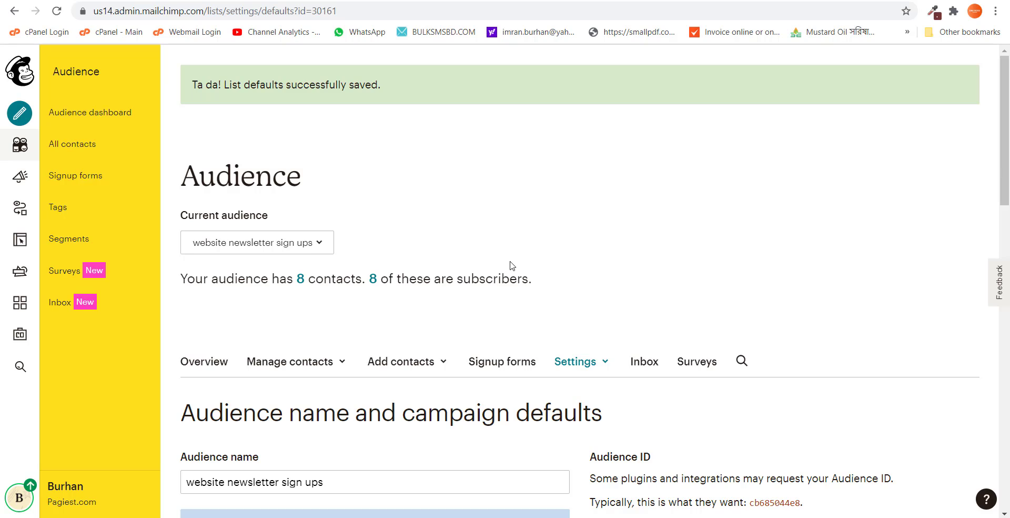
mouse_move(516, 263)
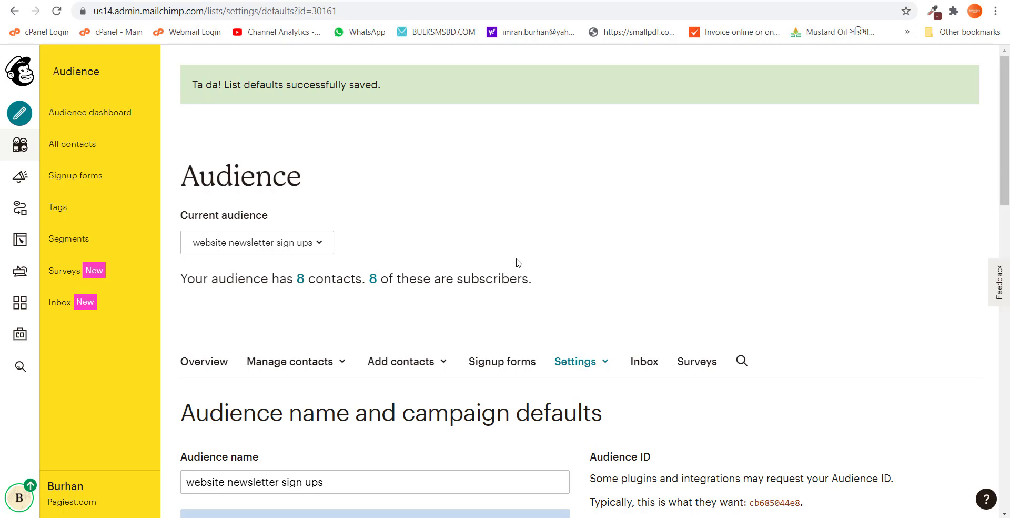